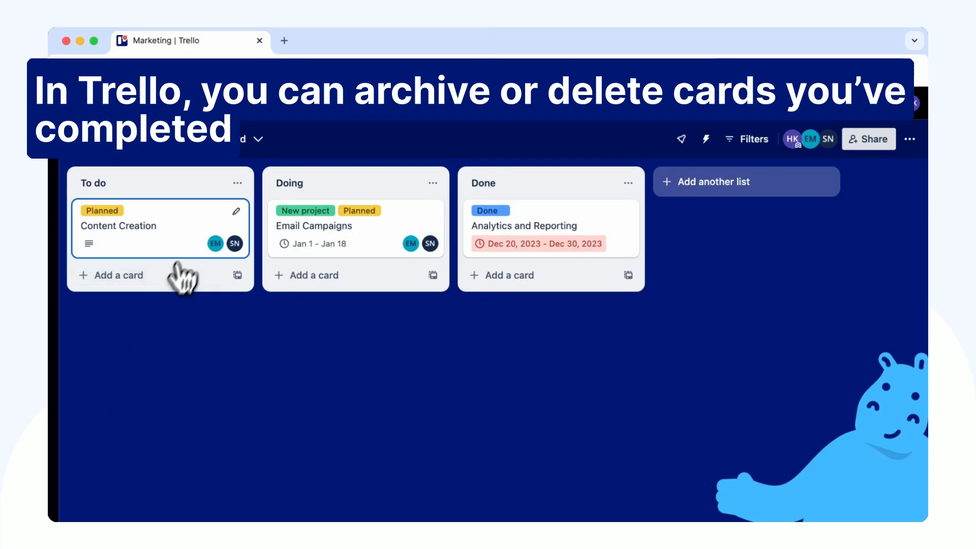
Step: Archive the Content Creation card from its detail view, then delete it permanently
click(118, 226)
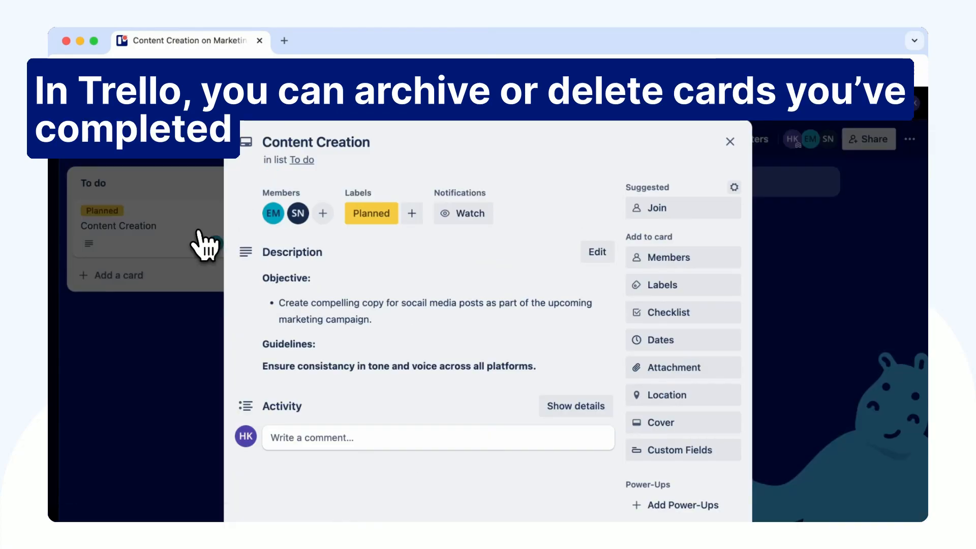
scroll(down, 3)
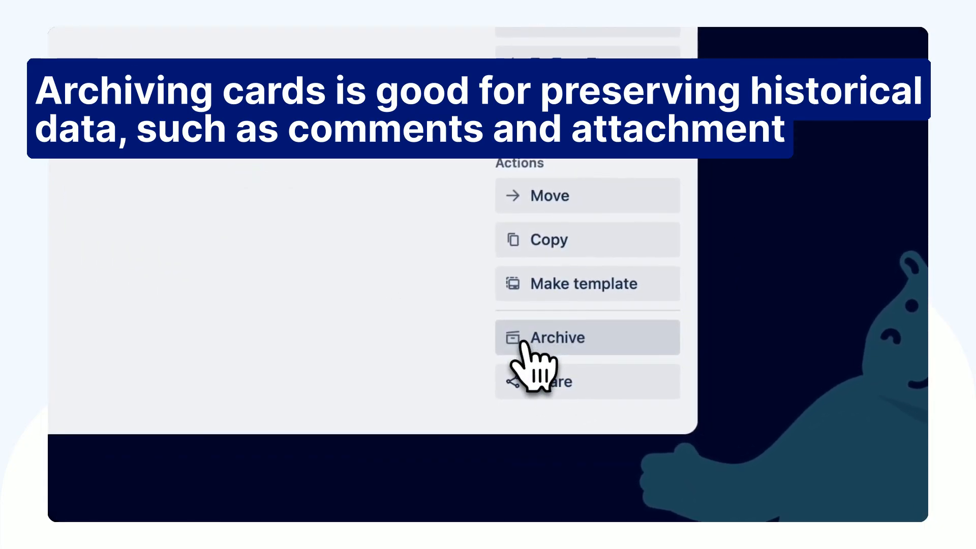
click(557, 337)
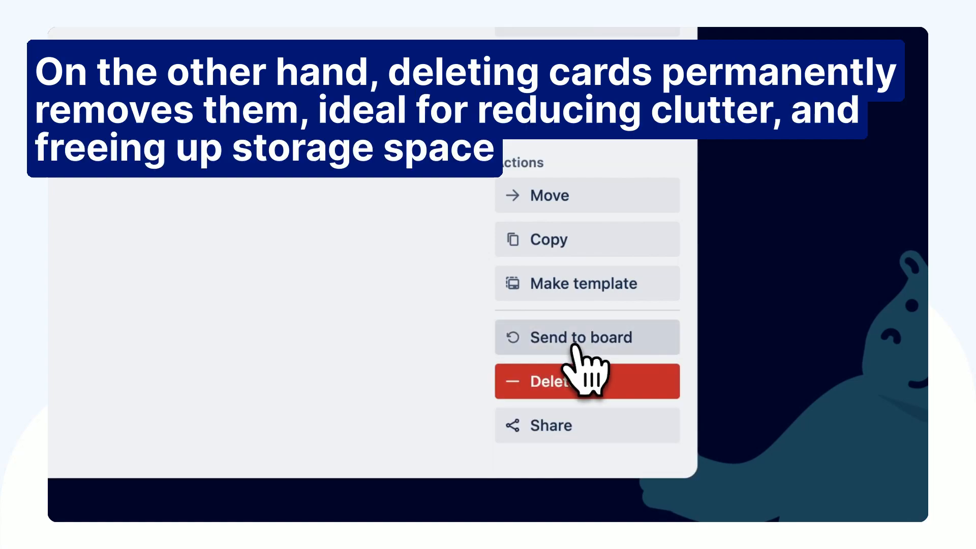
click(570, 381)
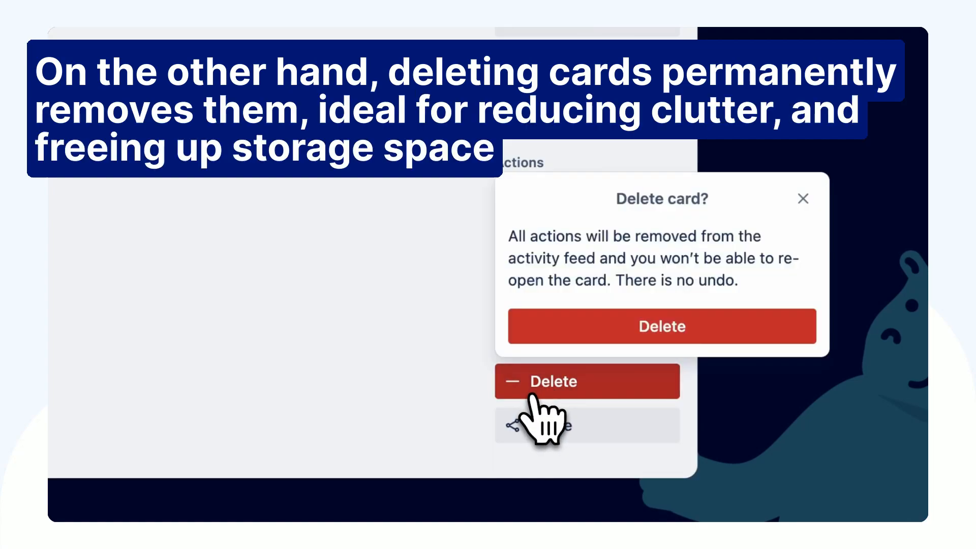
click(662, 326)
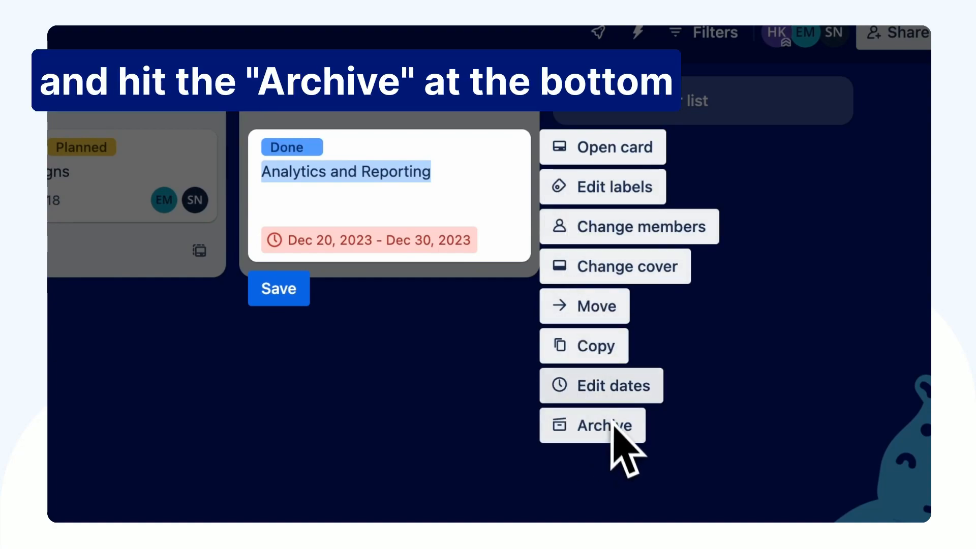
Step: Archive Analytics and Reporting from its quick-edit menu
click(601, 426)
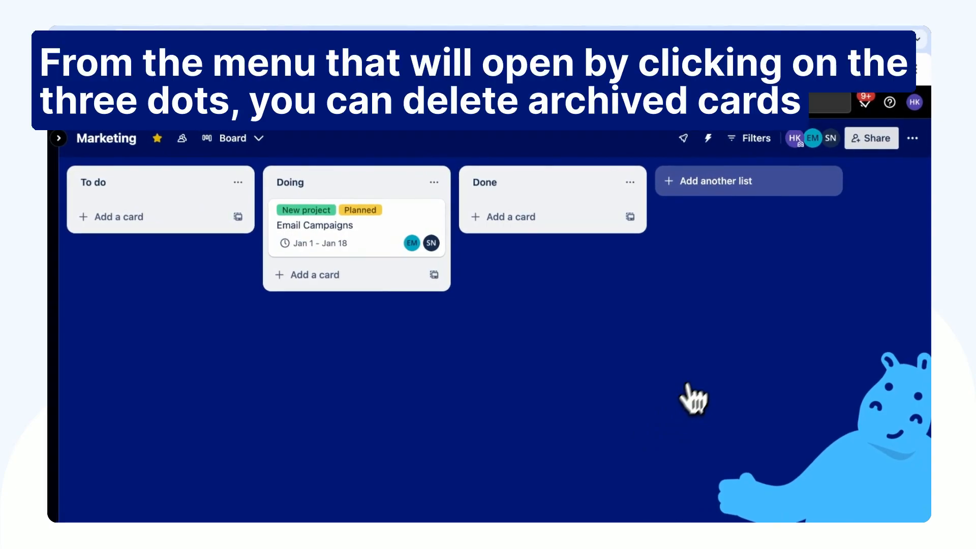
Step: Delete Analytics and Reporting from the board's Archived items, then close the empty panel
click(913, 139)
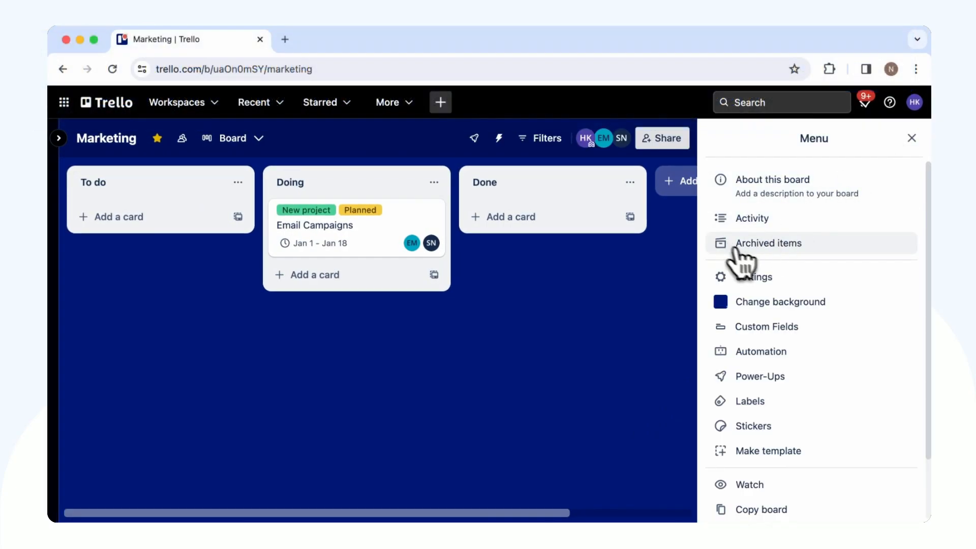
click(768, 243)
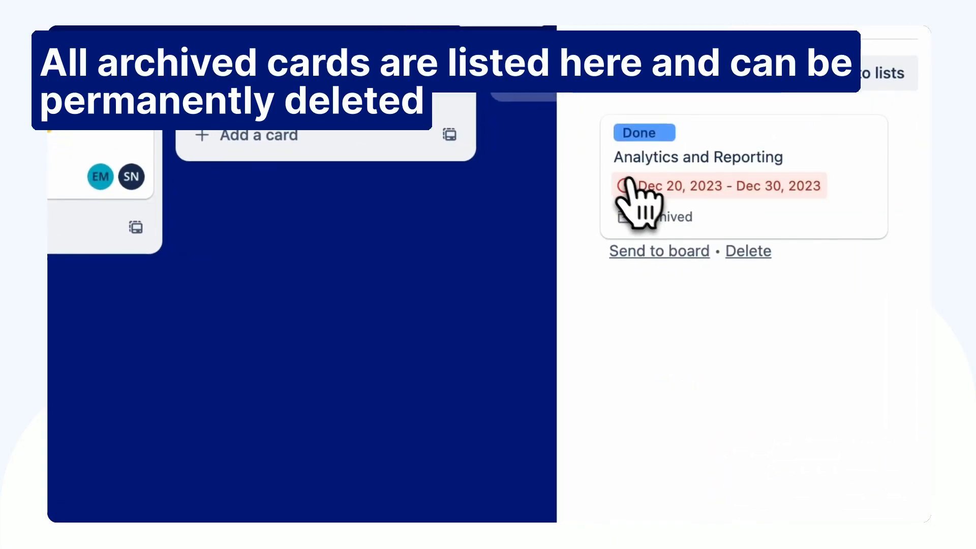
click(748, 251)
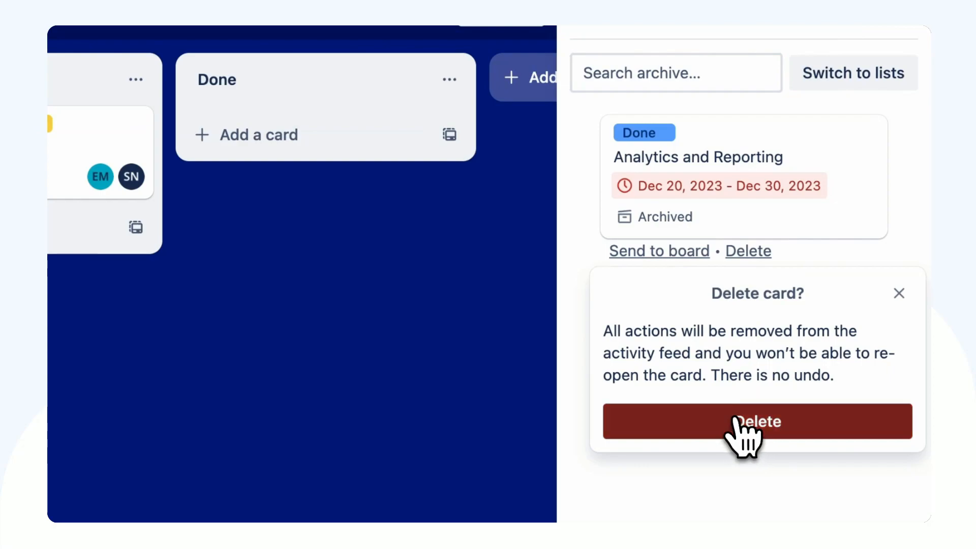
click(757, 421)
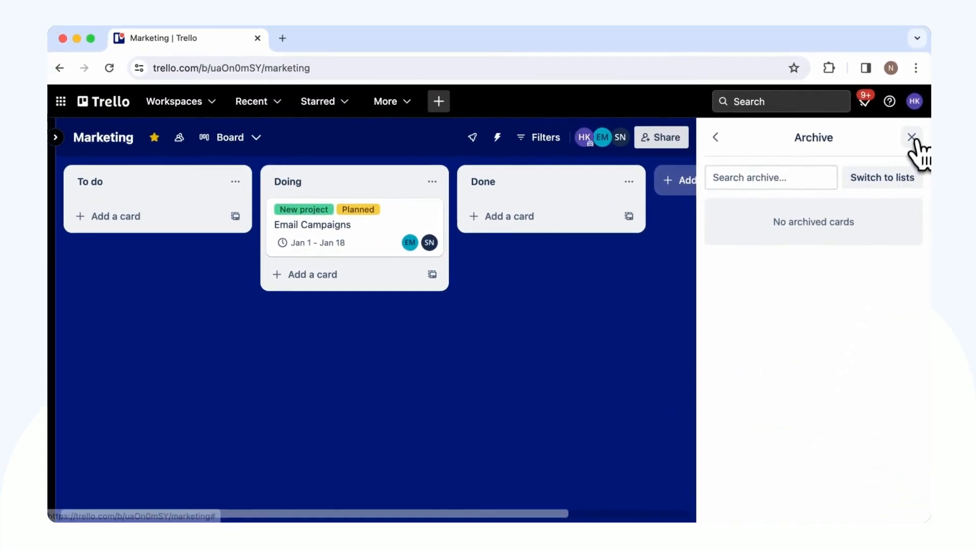
click(911, 137)
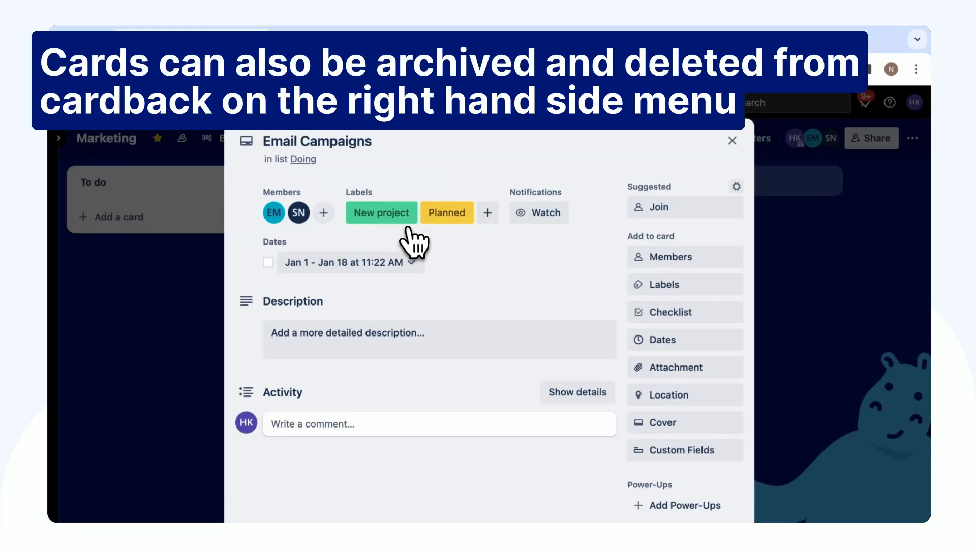
Step: Archive the open Email Campaigns card and confirm its permanent deletion
scroll(down, 3)
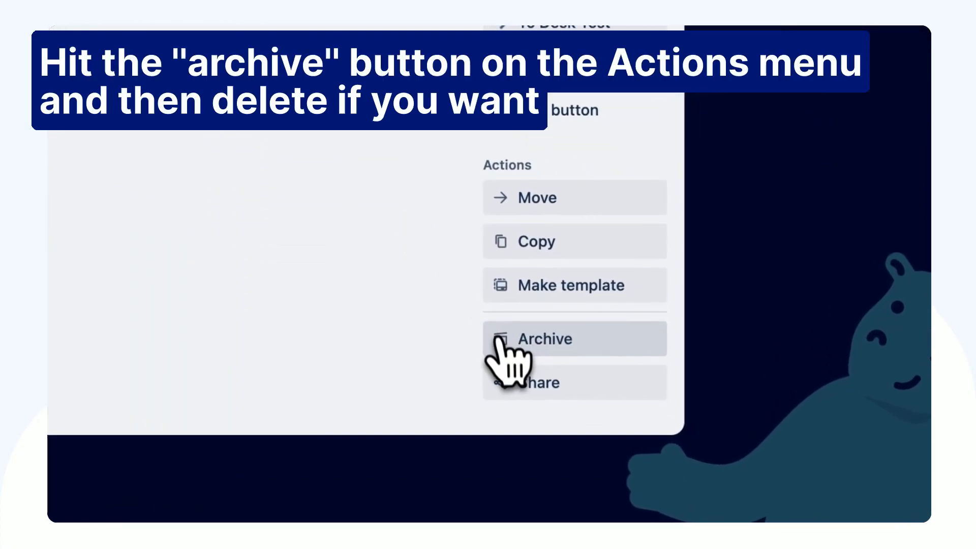
click(545, 338)
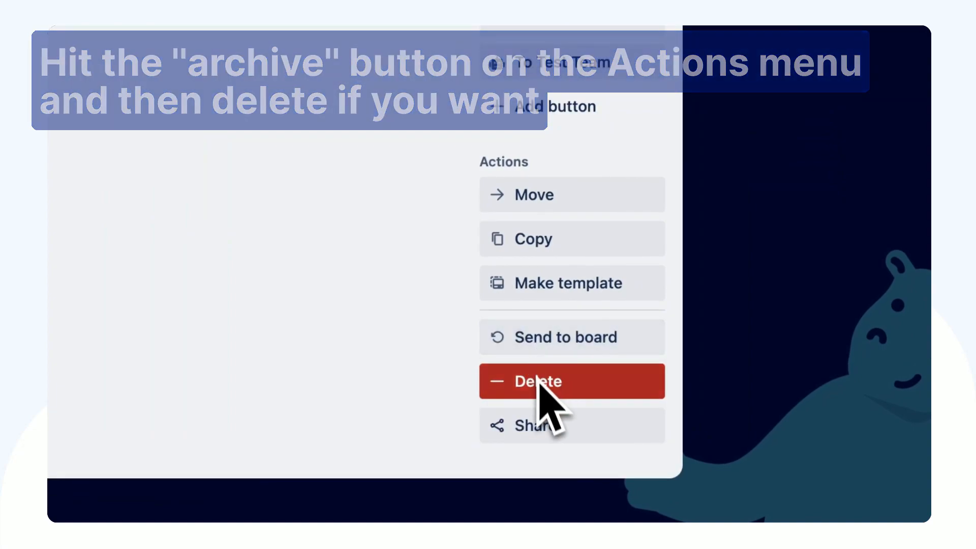
click(538, 382)
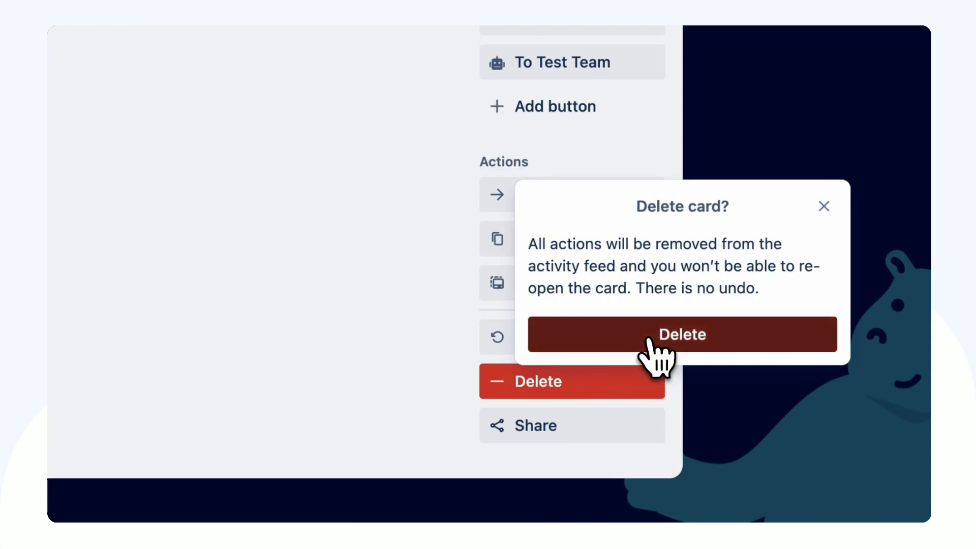
click(682, 334)
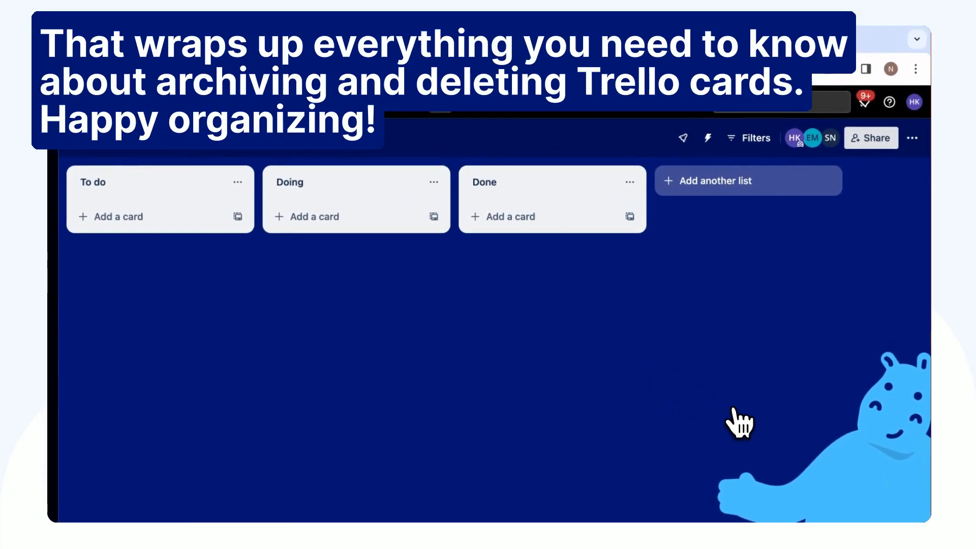